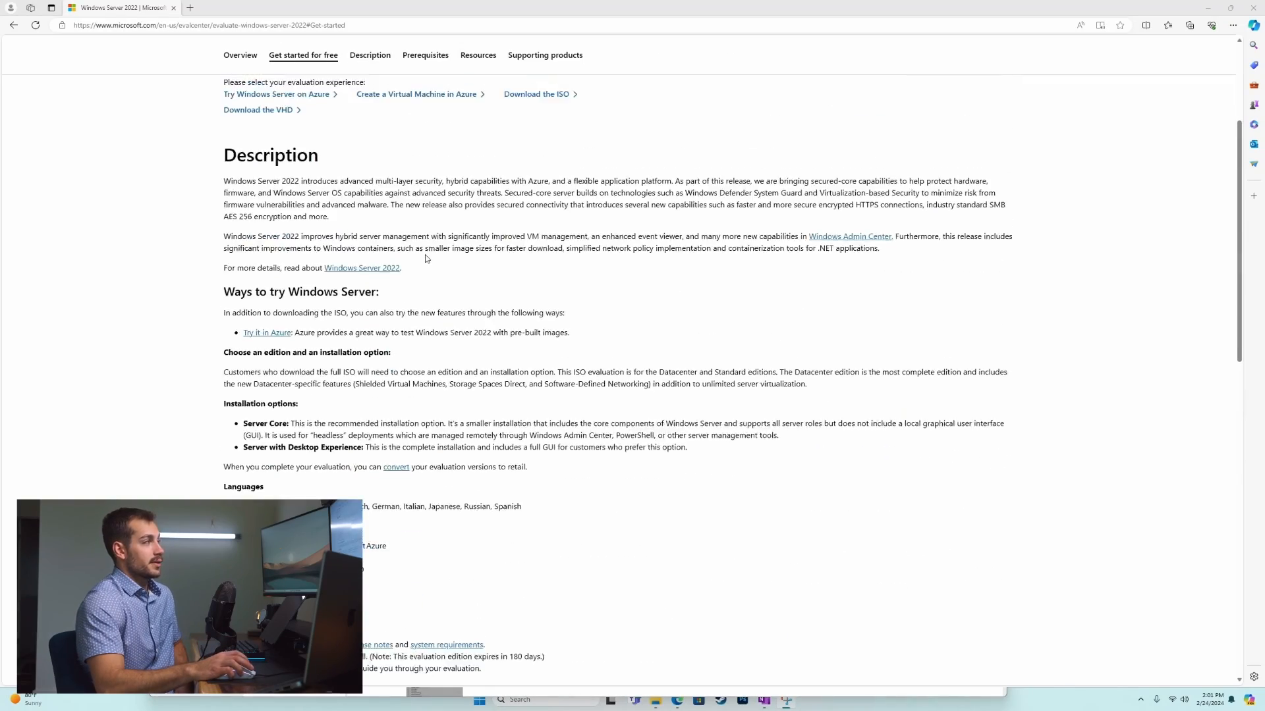
Step: Browse the Windows Server 2022 Evaluation Center page and jump to its Description section
scroll(up, 3)
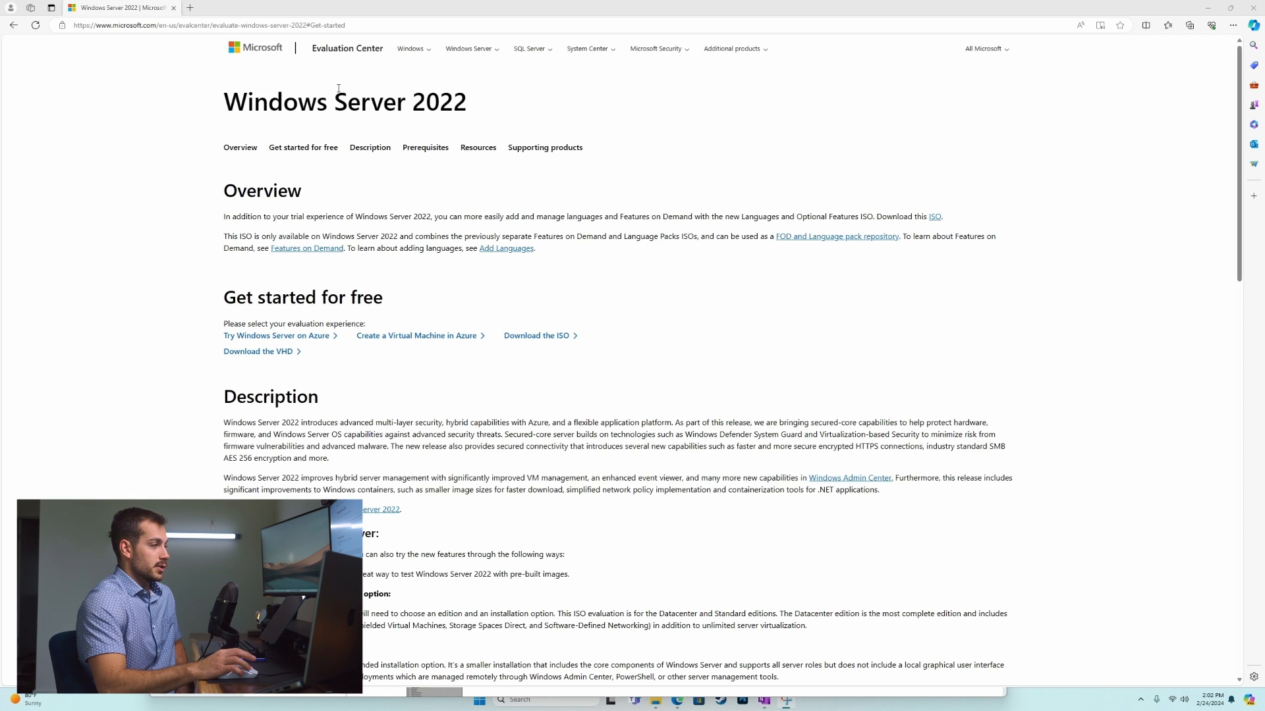
scroll(down, 3)
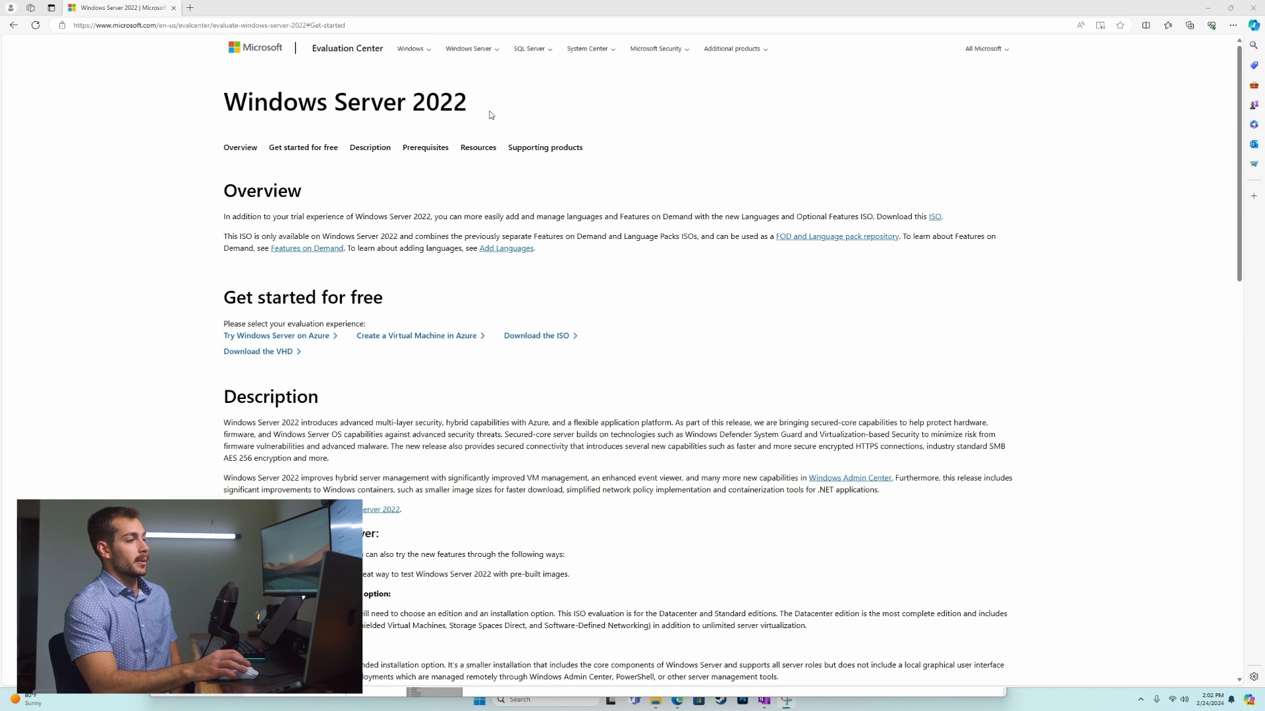
mouse_move(452, 267)
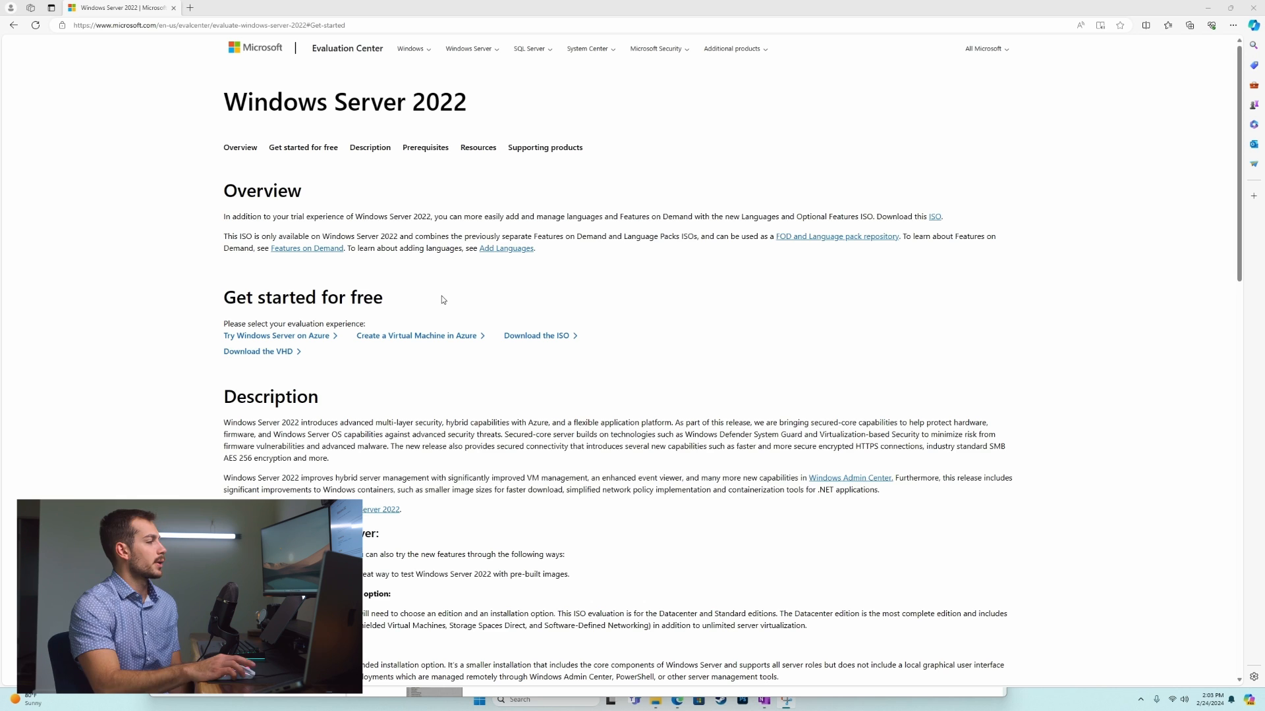
scroll(down, 3)
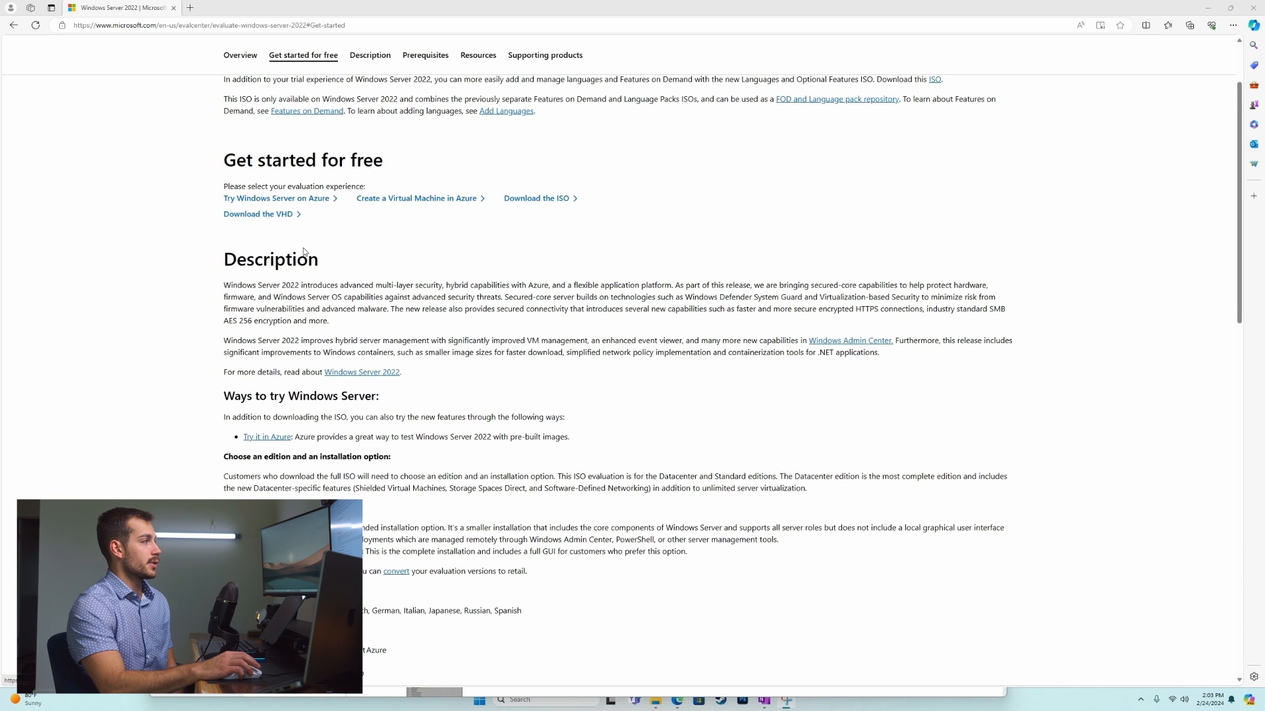
click(370, 55)
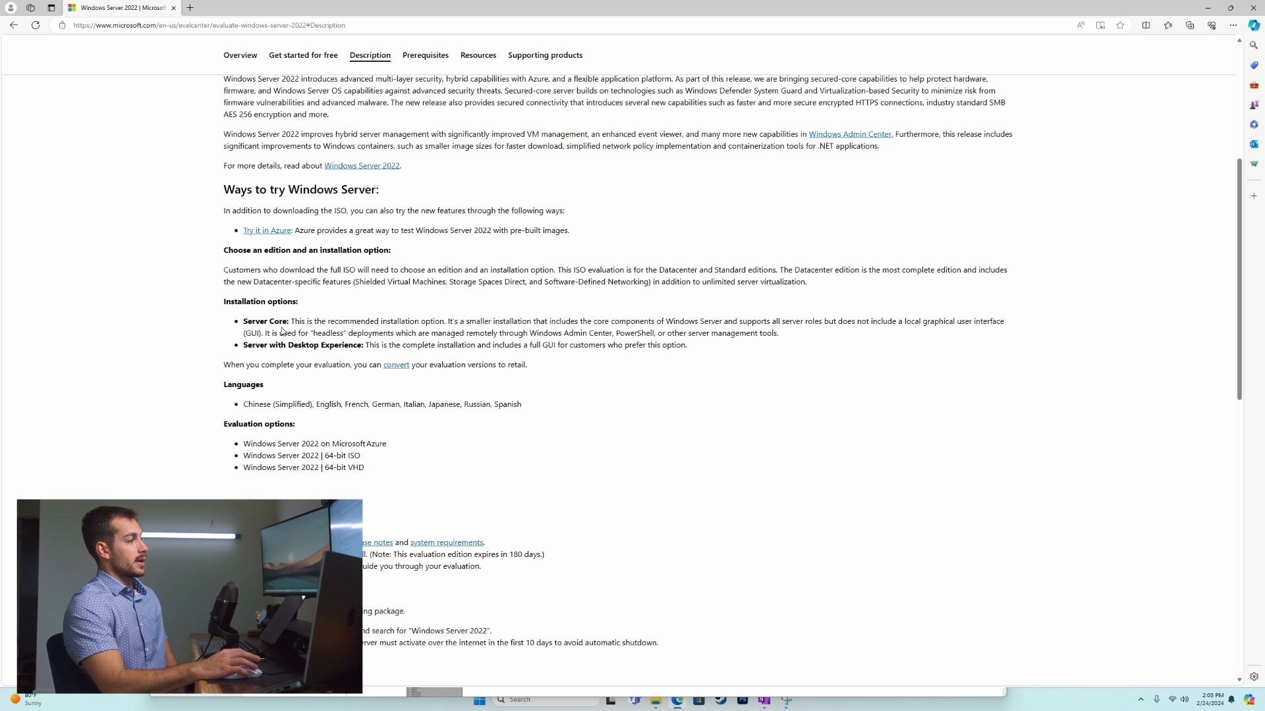
Step: Follow the Prerequisites 'system requirements' link to the Windows Server hardware requirements article
scroll(down, 3)
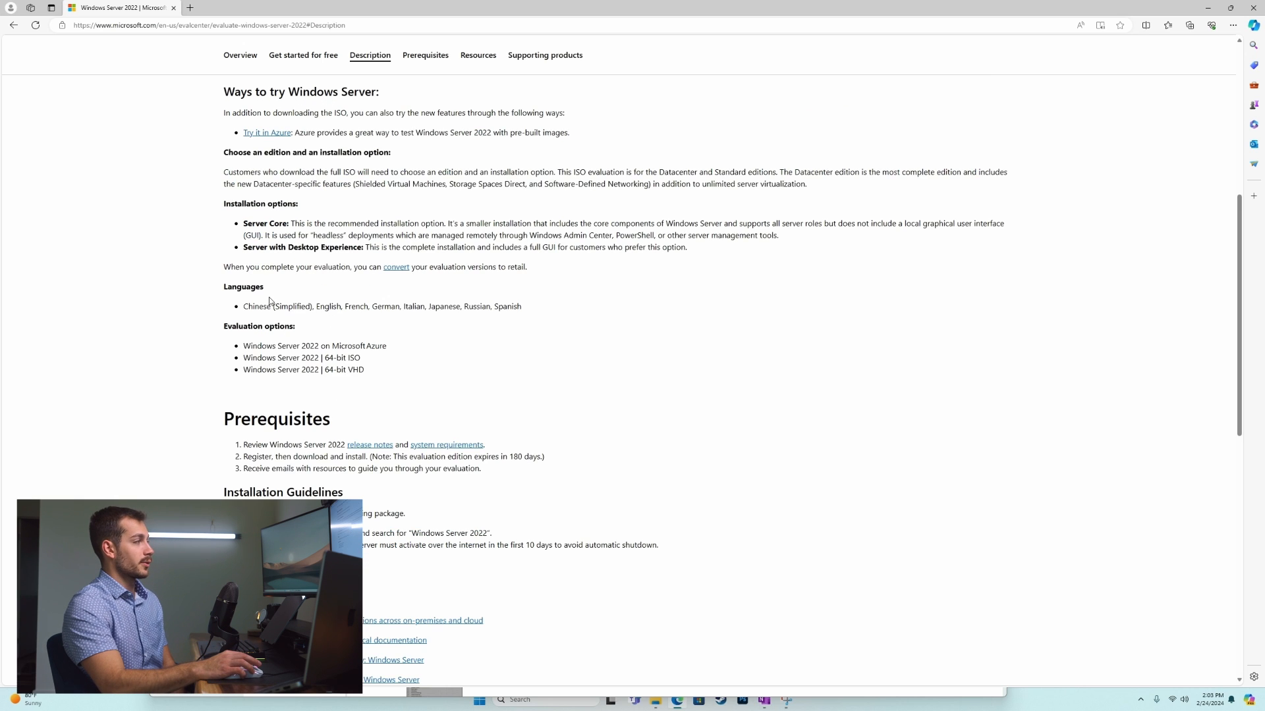
scroll(down, 3)
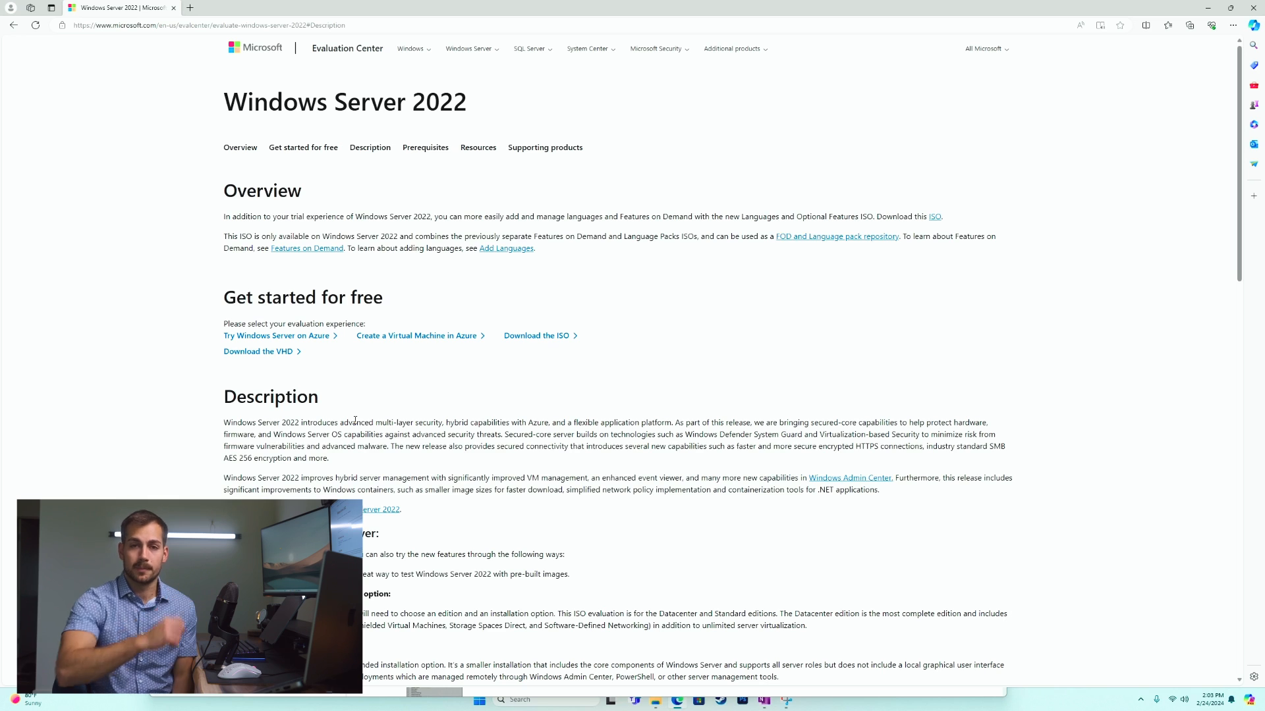
scroll(down, 3)
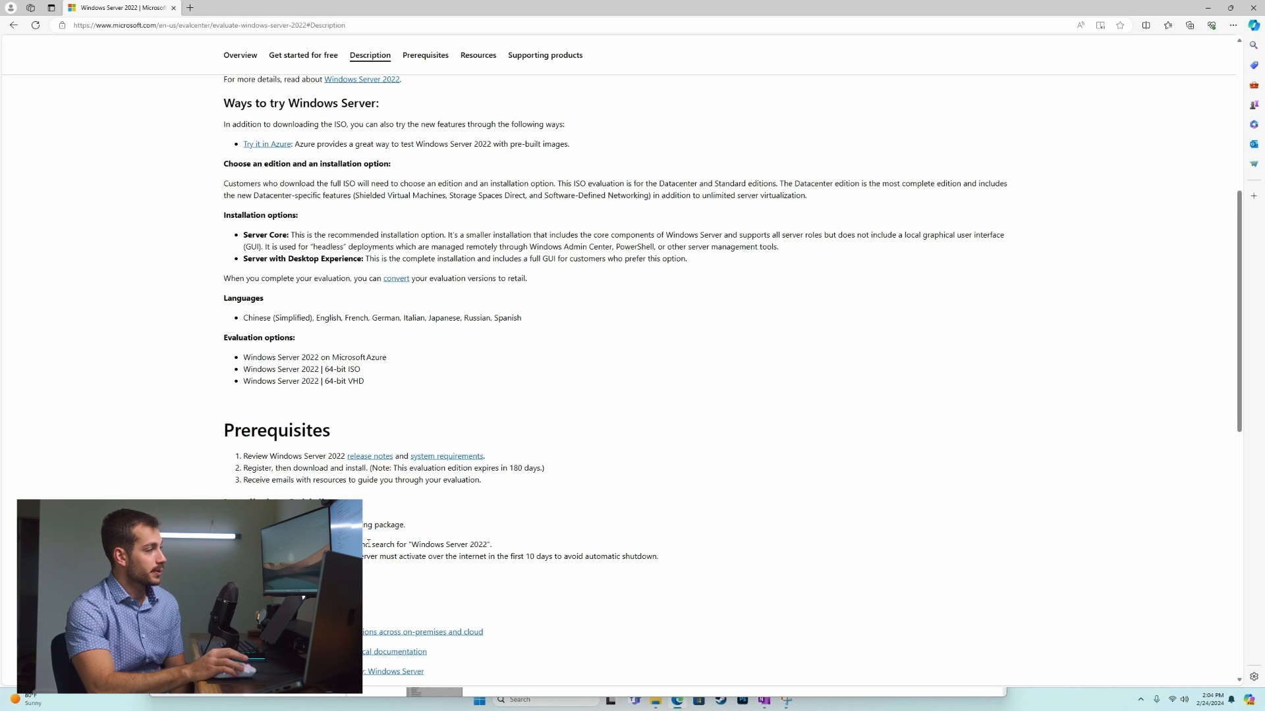
click(446, 456)
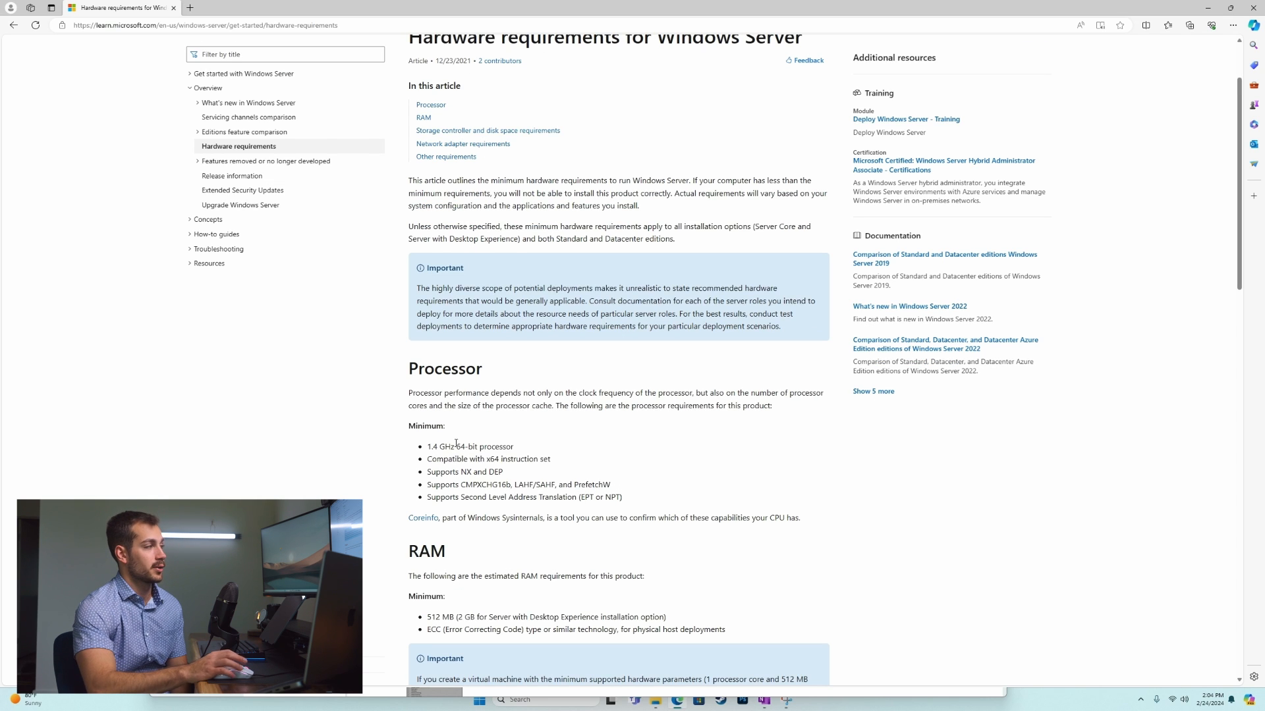
drag(427, 471, 612, 485)
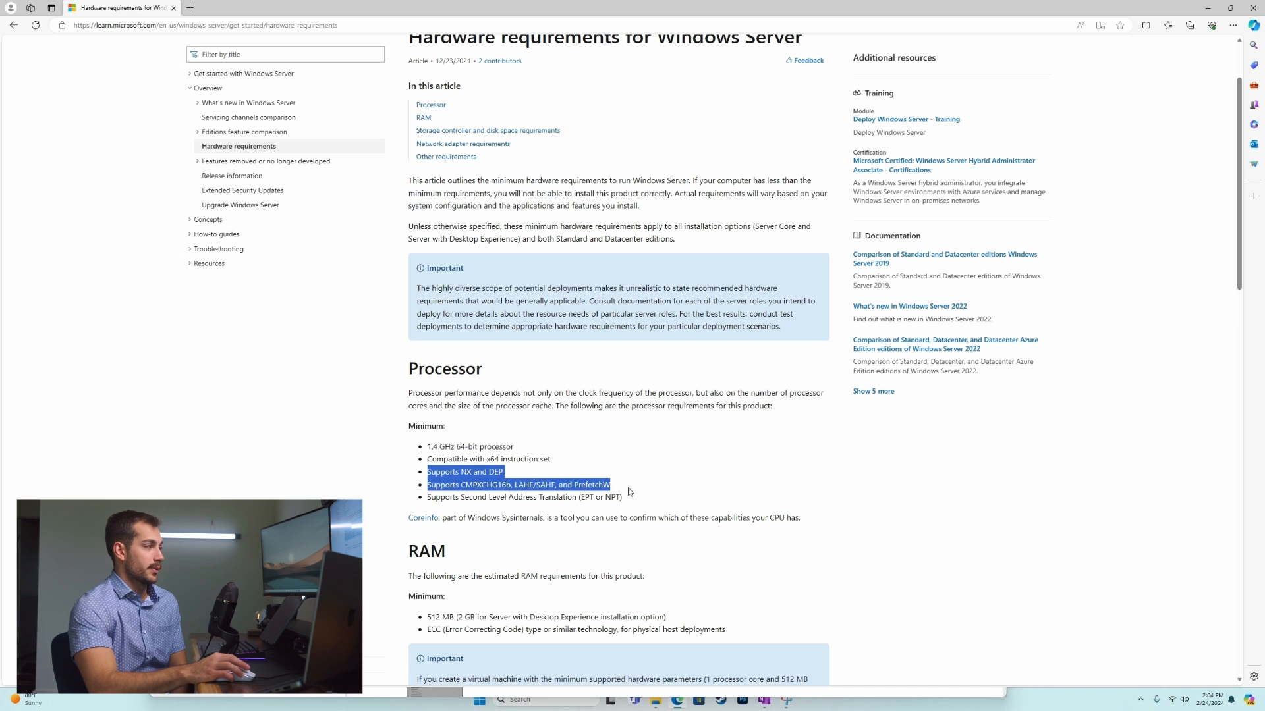
scroll(down, 3)
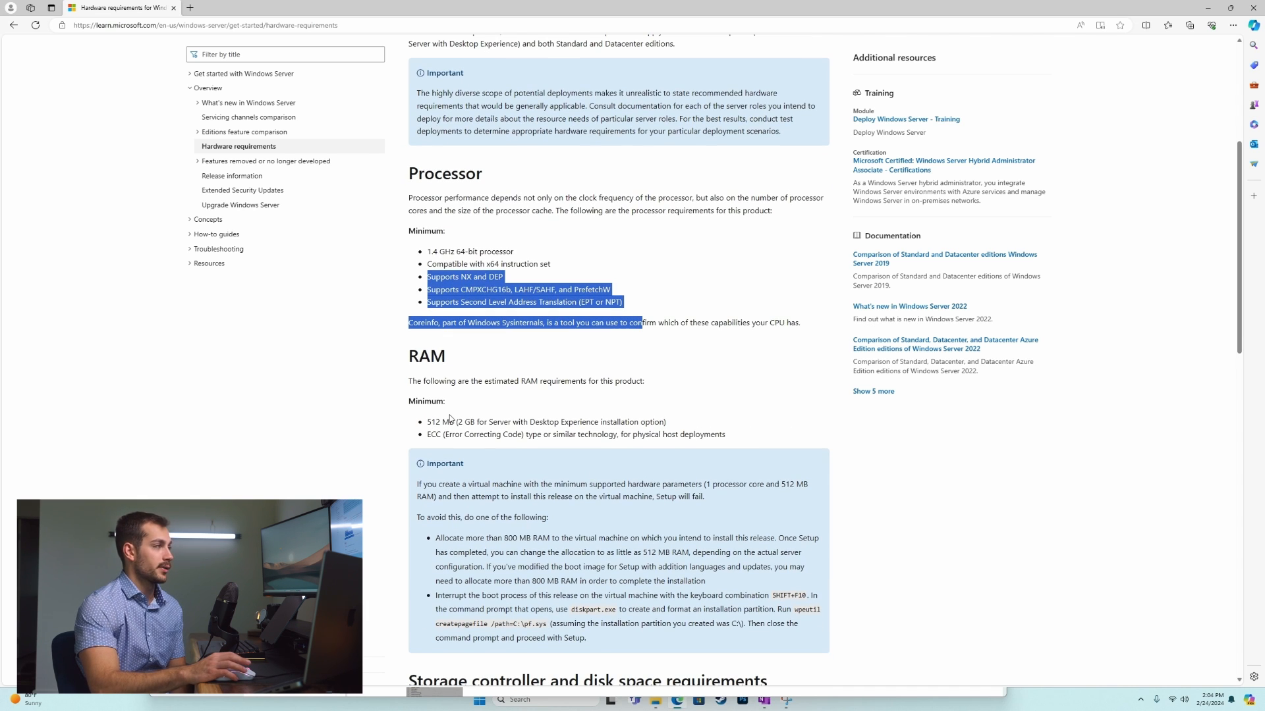
mouse_move(587, 393)
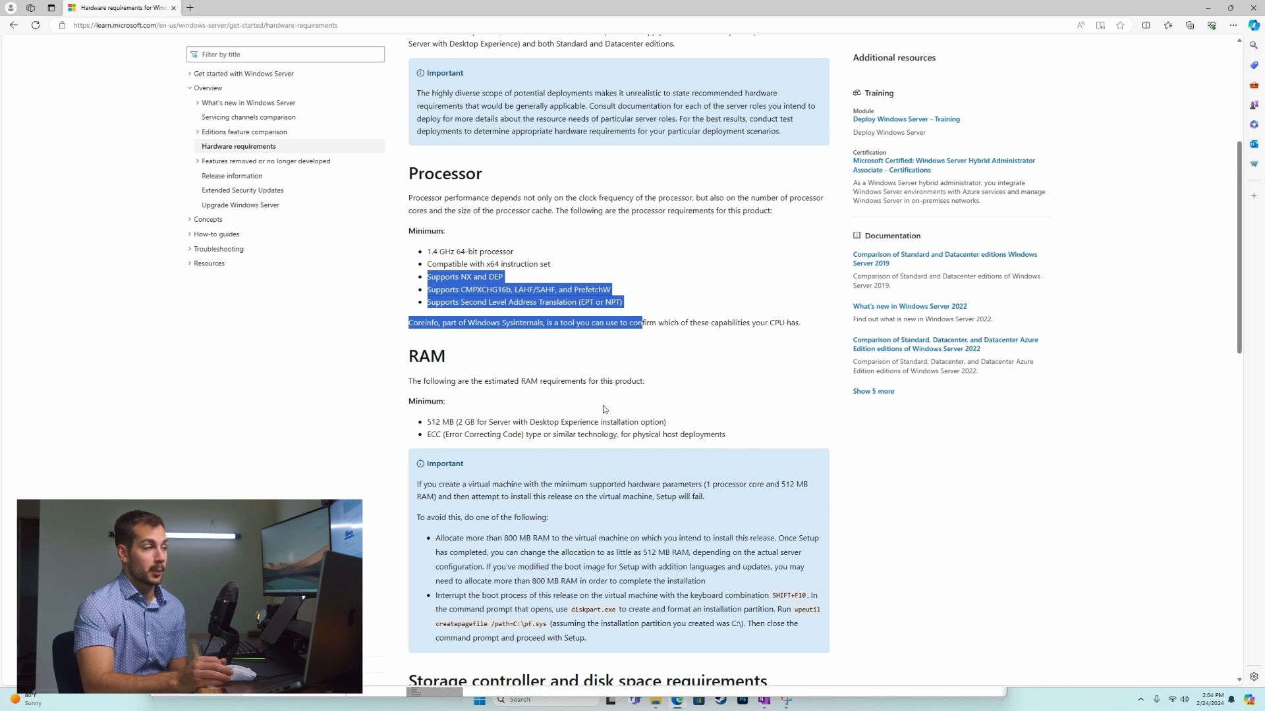
scroll(down, 3)
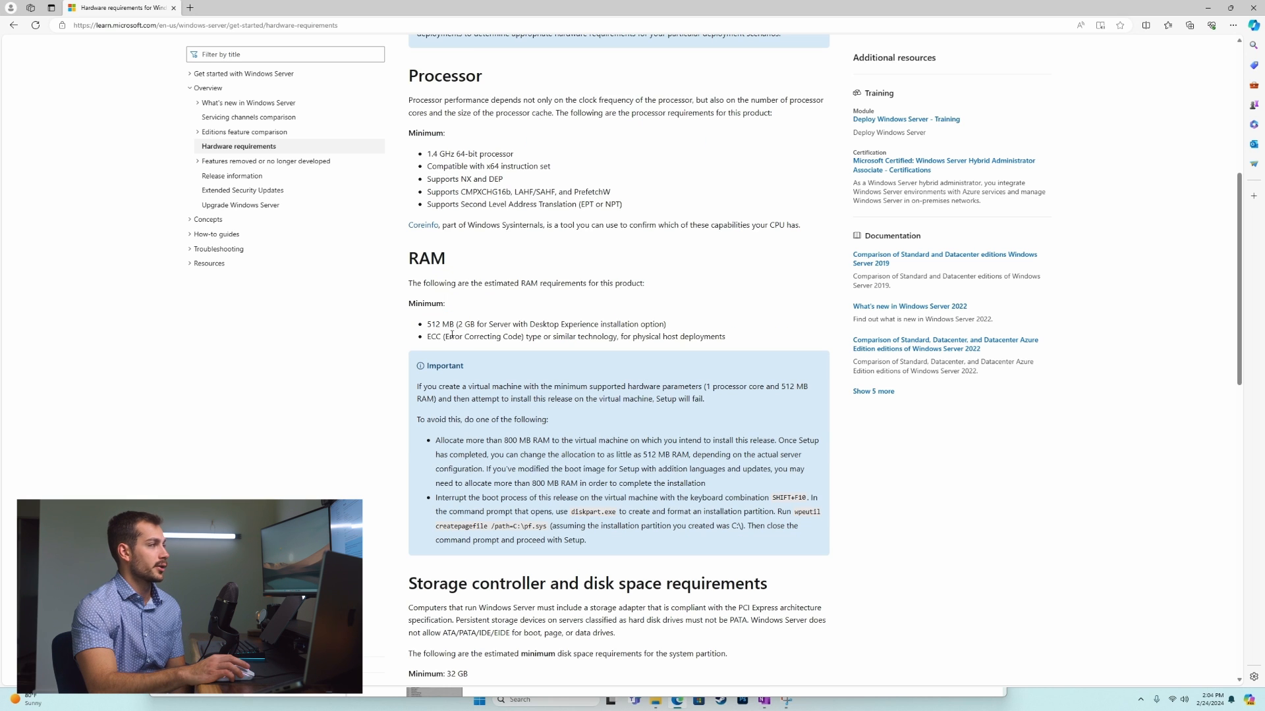